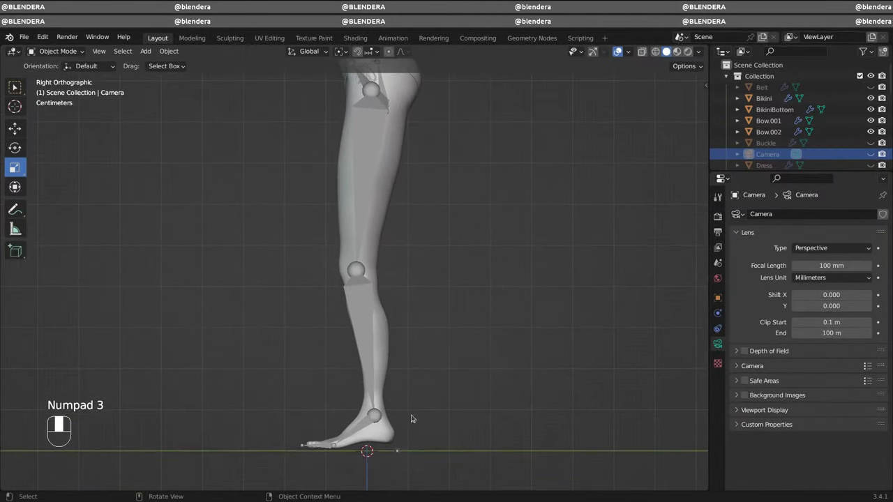
Step: Rename the duplicated bone behind the heel to IK-shin.L
key(ctrl+z)
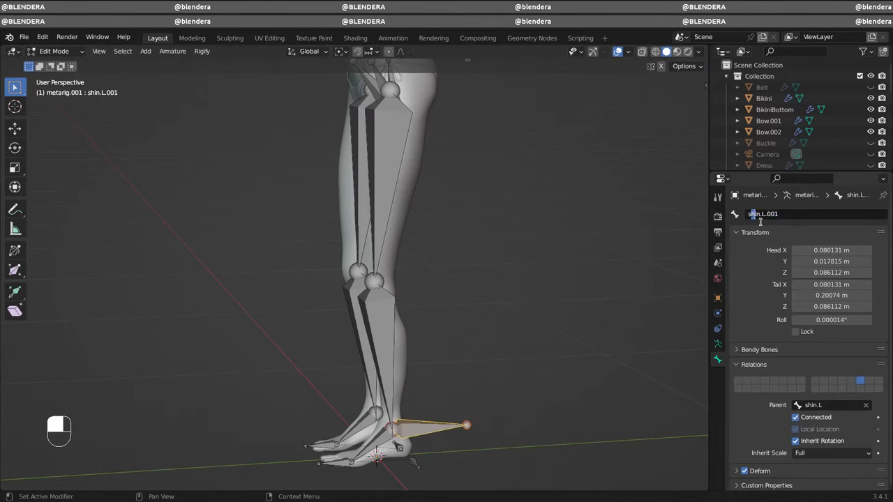
key(Left)
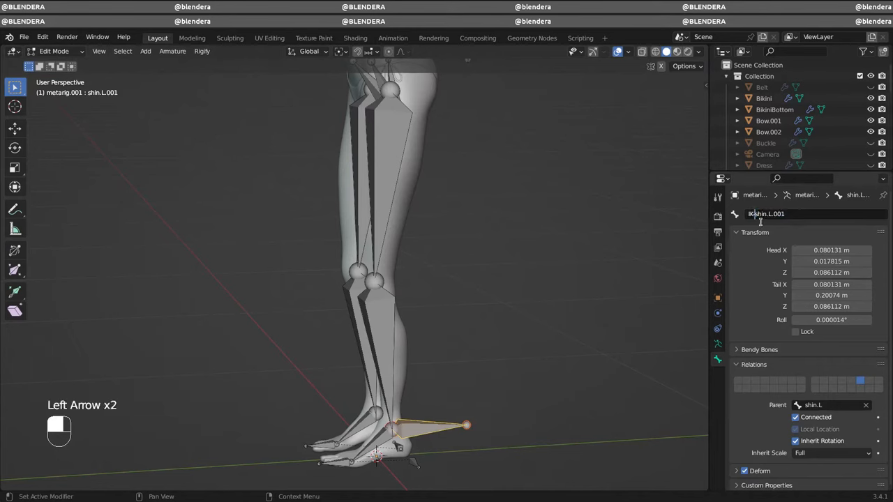
key(backspace)
text(-)
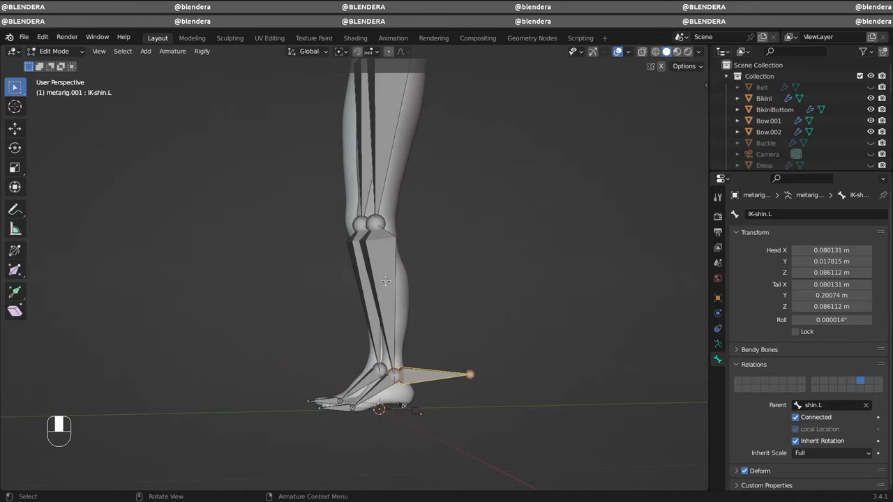
Step: Add an IK constraint to shin.L targeting metarig.001 bone IK-shin.L, chain length 2
click(54, 51)
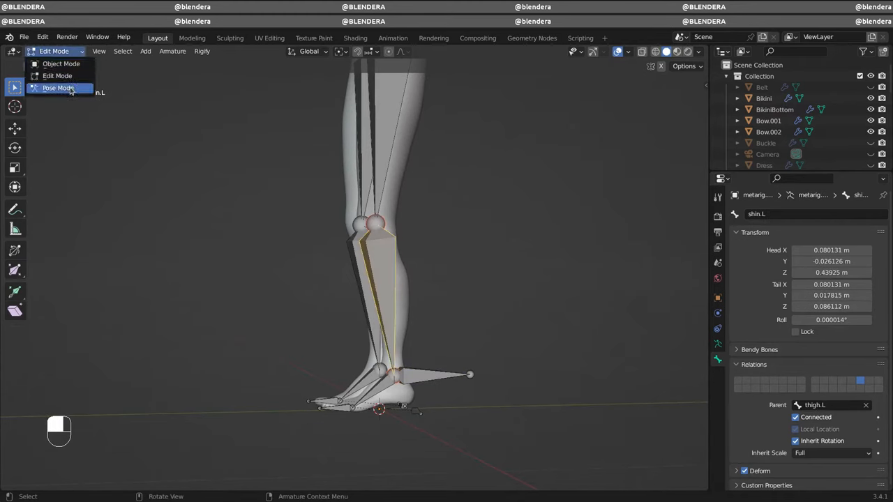
click(58, 88)
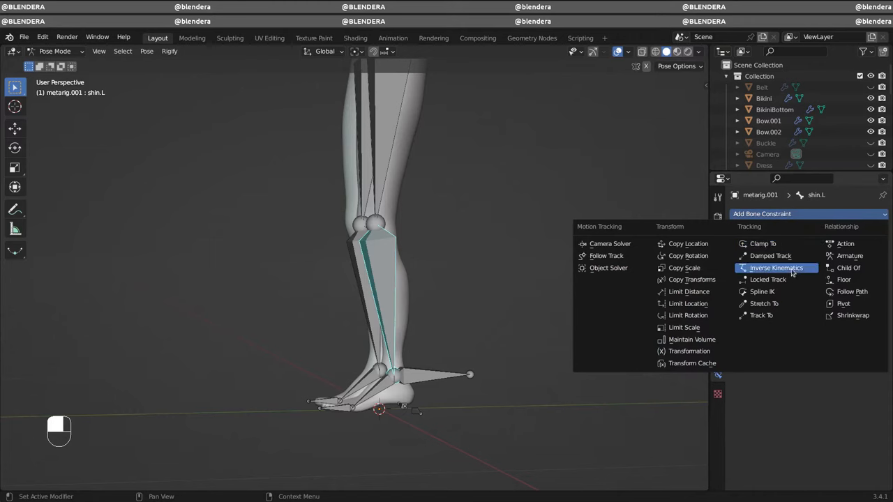
click(776, 267)
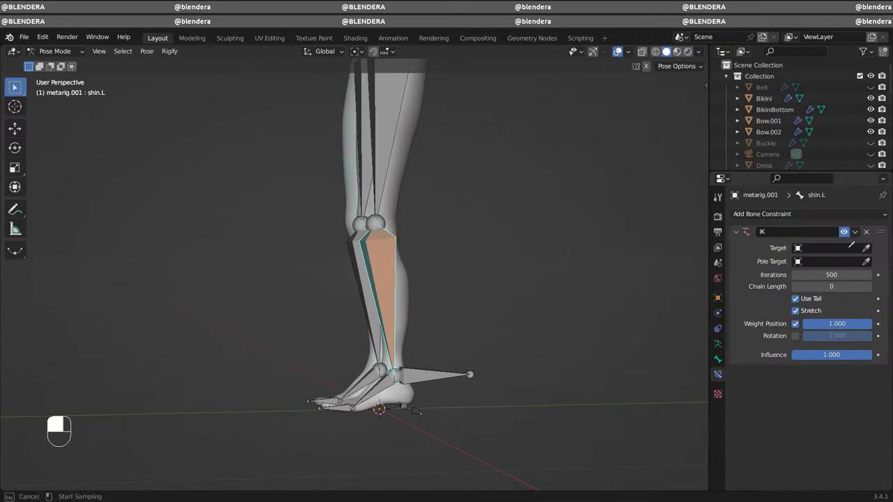
click(830, 248)
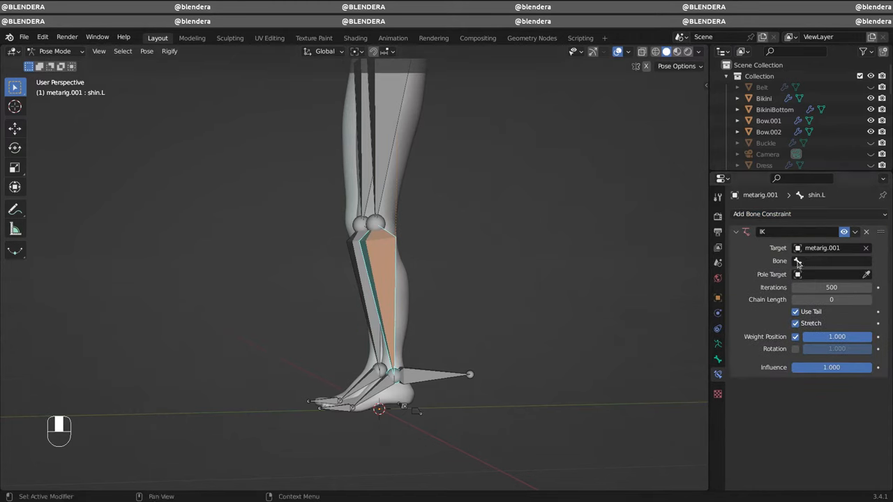
click(830, 260)
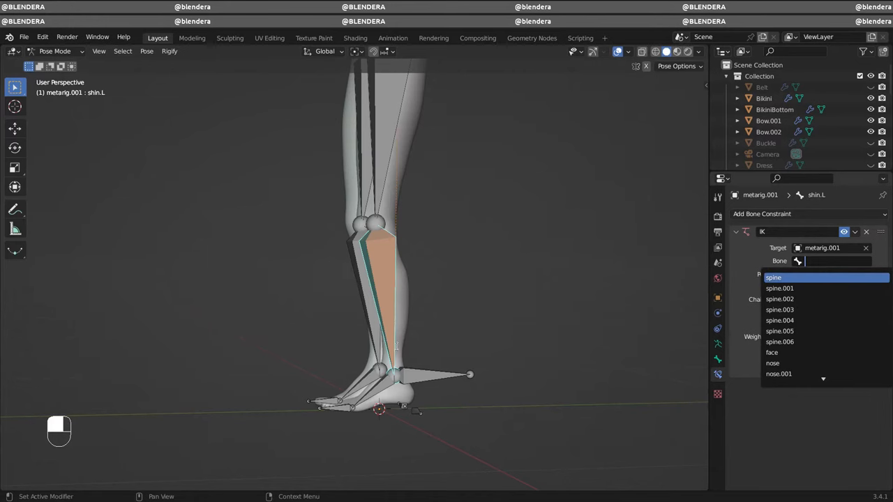
mouse_move(823, 331)
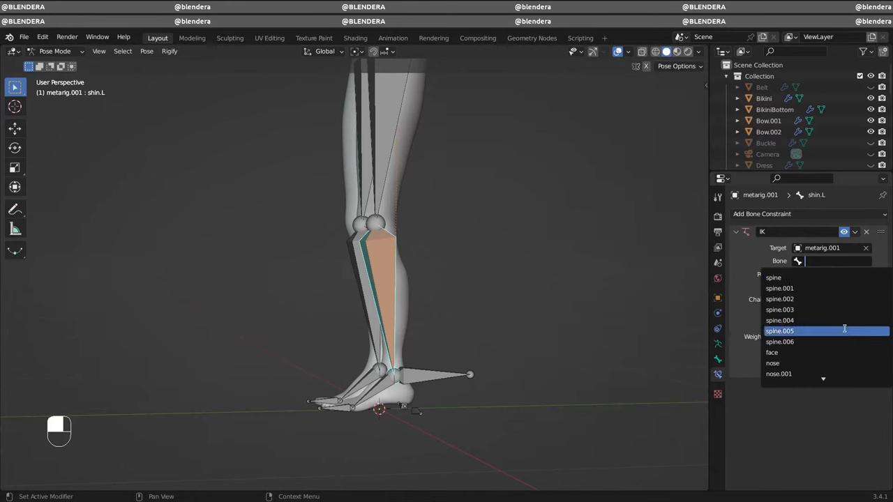
scroll(down, 3)
text(IK-shin.L)
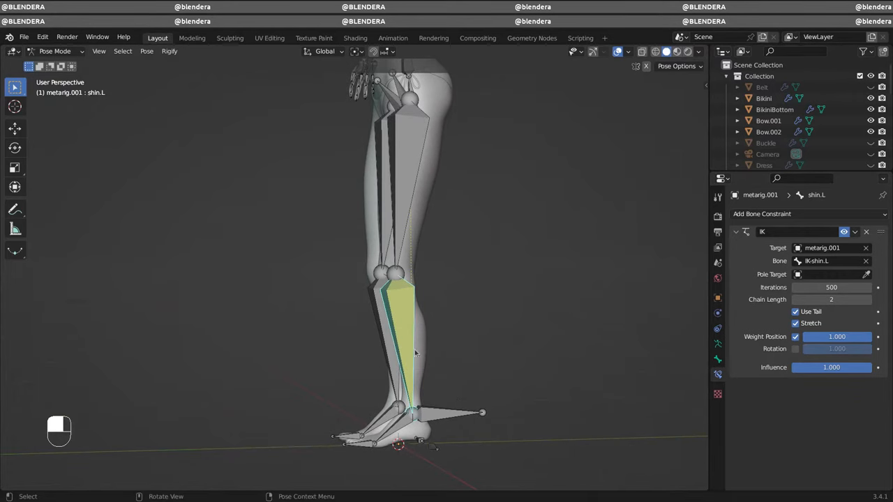
mouse_move(479, 349)
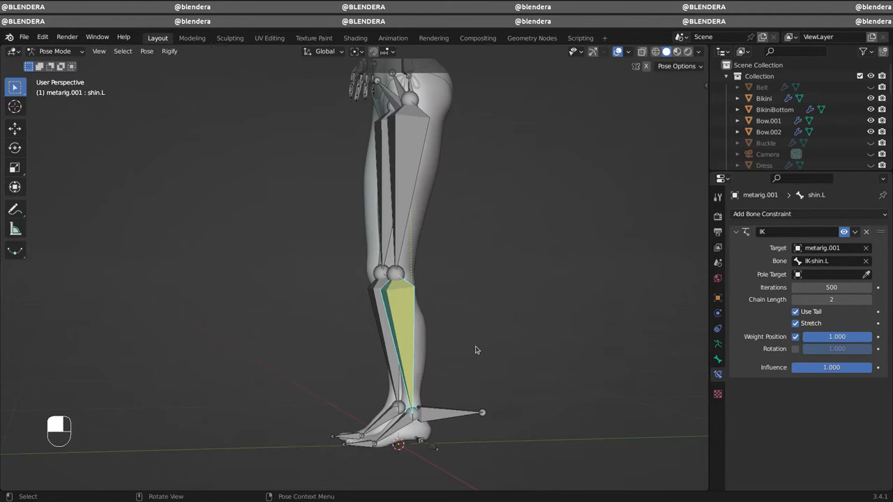
mouse_move(473, 406)
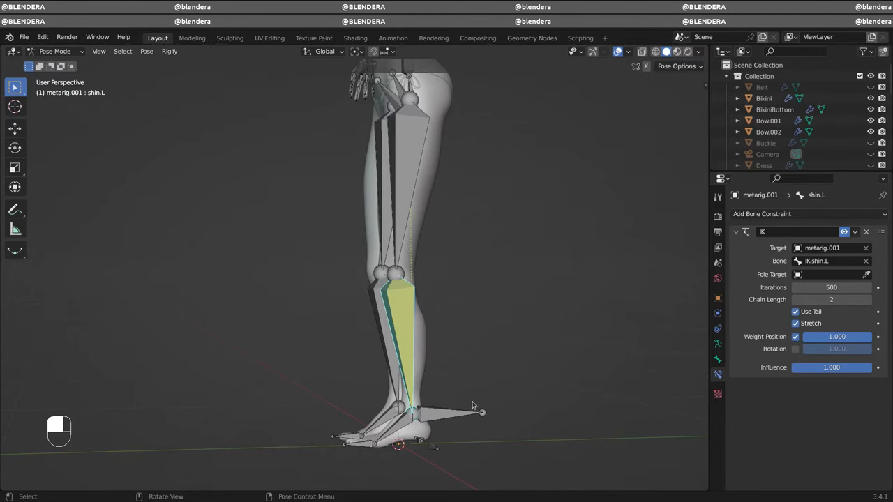
Step: In Edit Mode, clear the parent of the IK-shin.L bone
key(Tab)
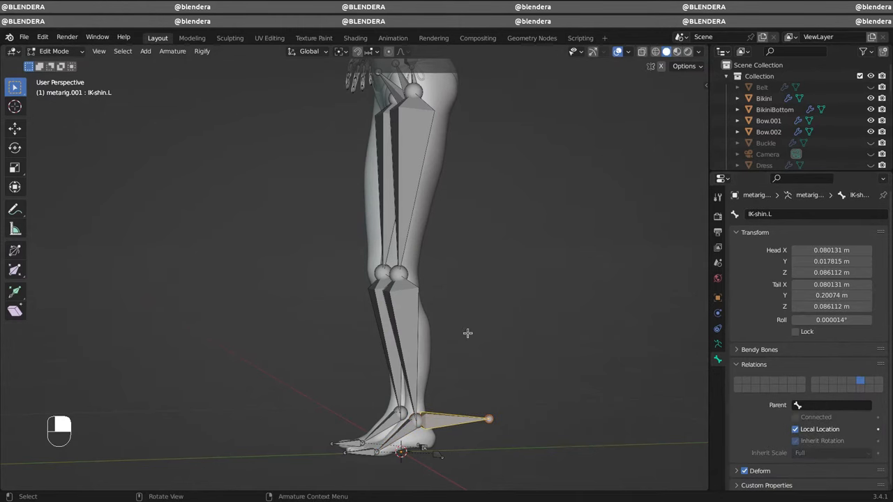
click(54, 51)
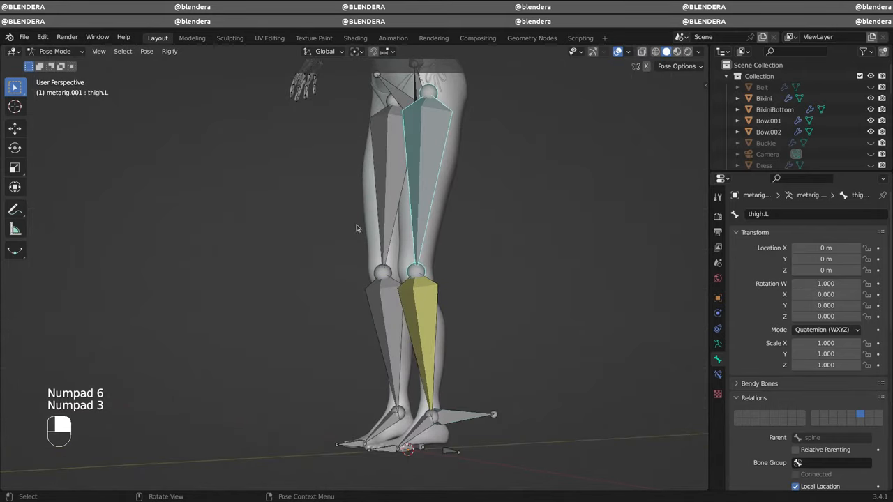
Step: In Edit Mode, duplicate the thigh bone and disconnect it from the knee
click(55, 51)
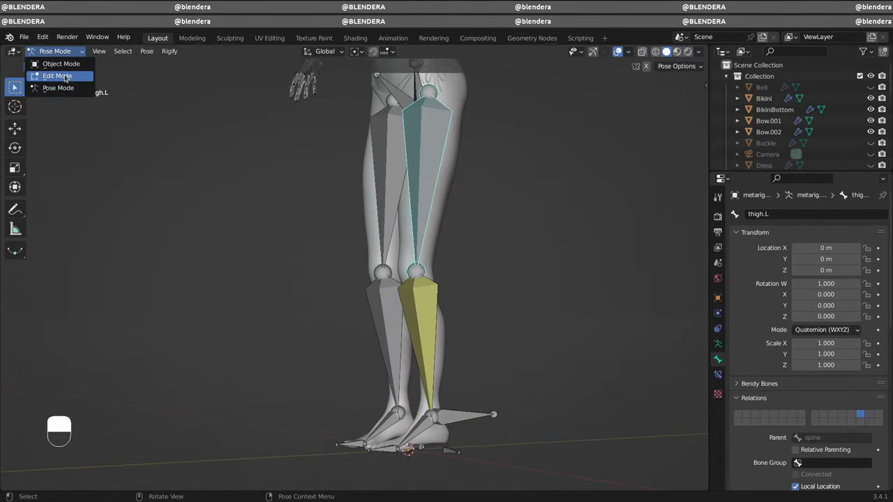
click(57, 75)
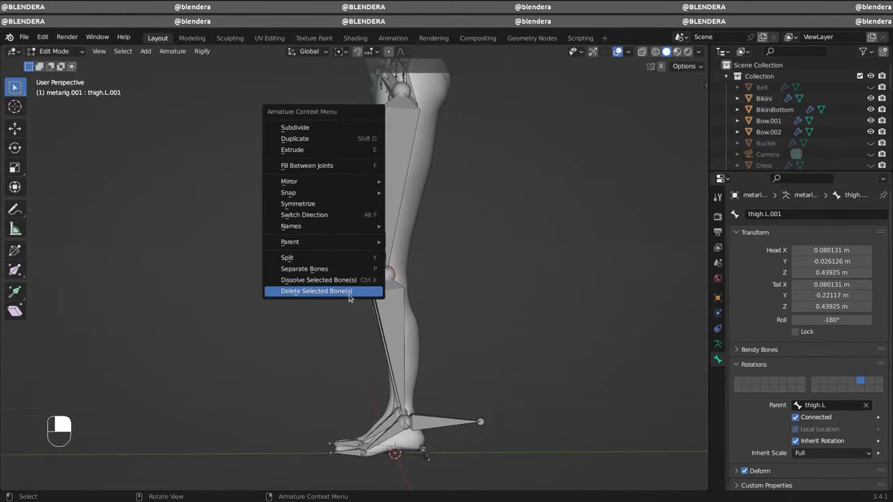
mouse_move(289, 241)
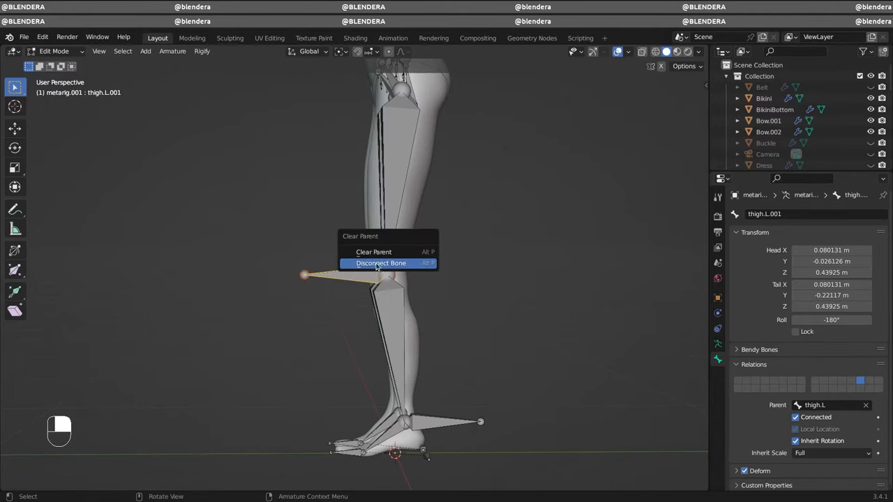
click(381, 263)
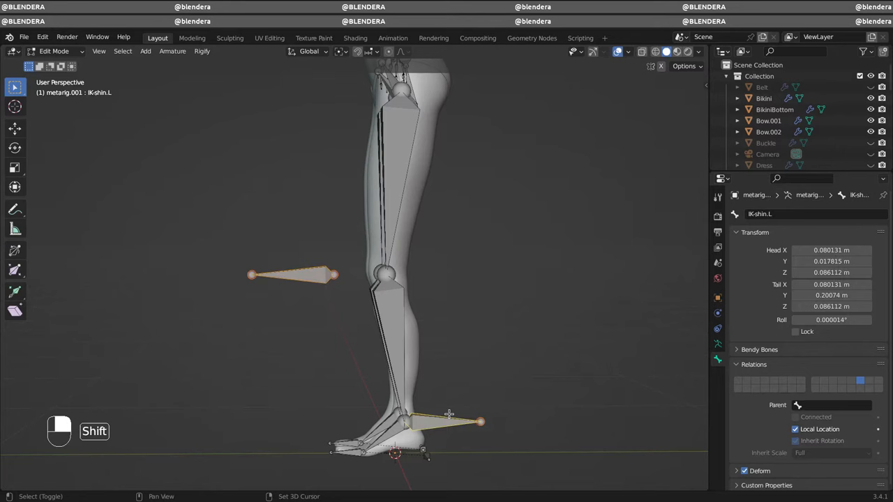
Step: Place the bone in front of the knee, parent it to IK-shin.L, and rename it POLE-thigh.L
right_click(450, 415)
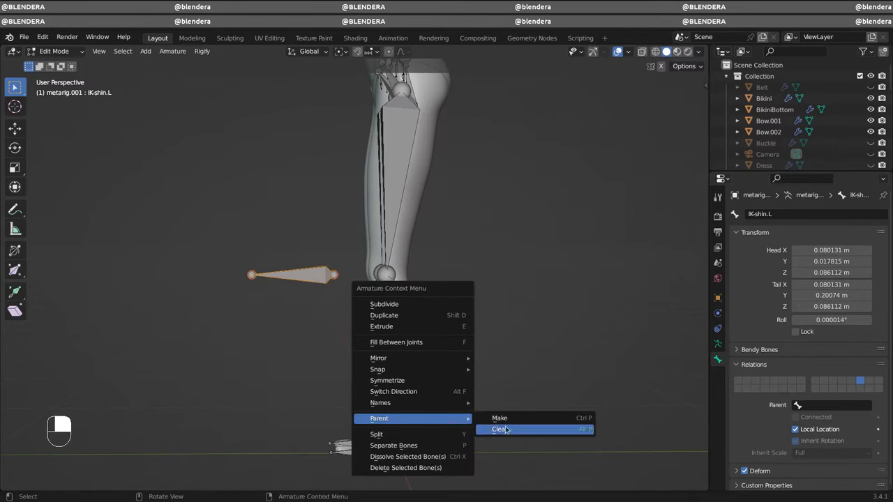
click(499, 418)
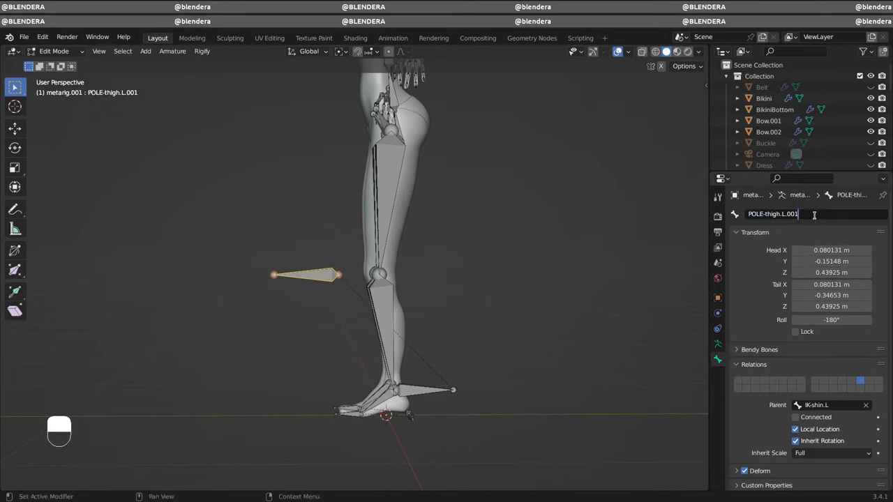
key(backspace)
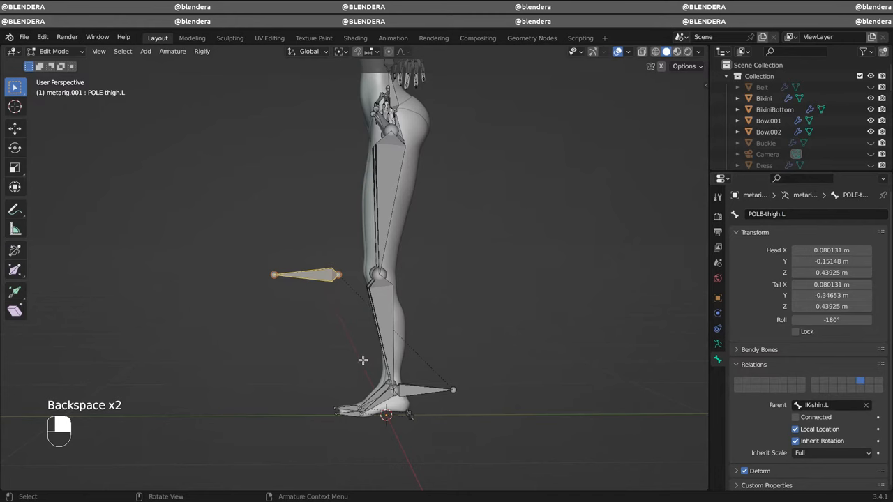
click(56, 51)
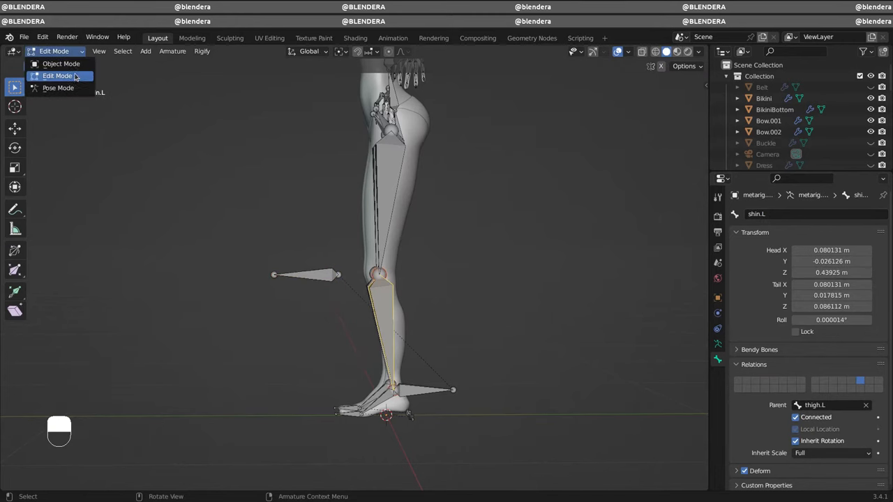
Step: Set shin.L's IK pole target to metarig.001 bone POLE-thigh.L with a -90° pole angle
click(58, 87)
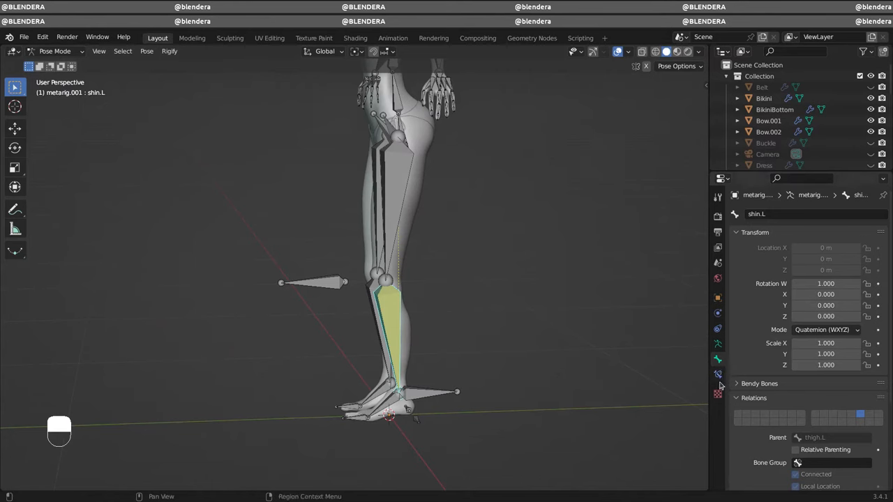
click(717, 374)
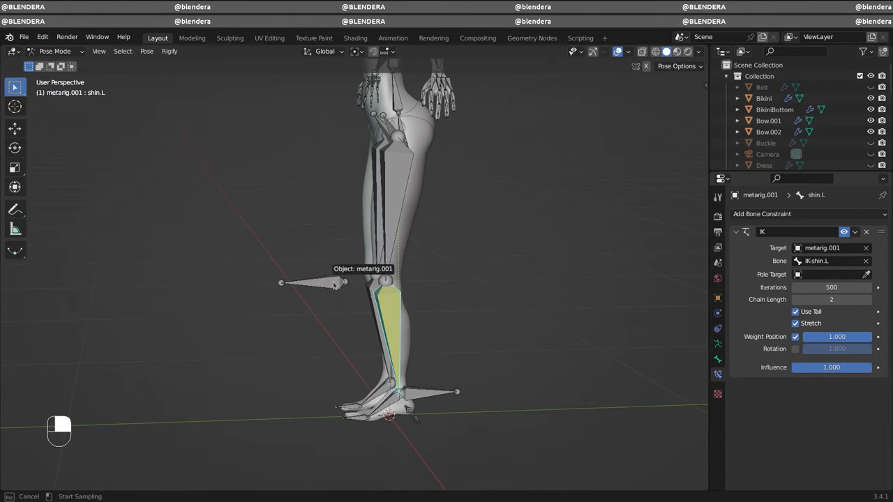
click(830, 275)
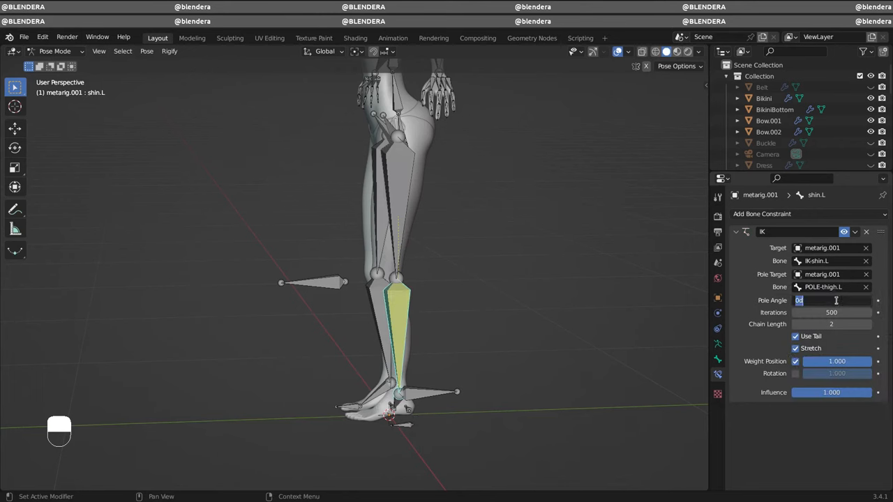
text(-90)
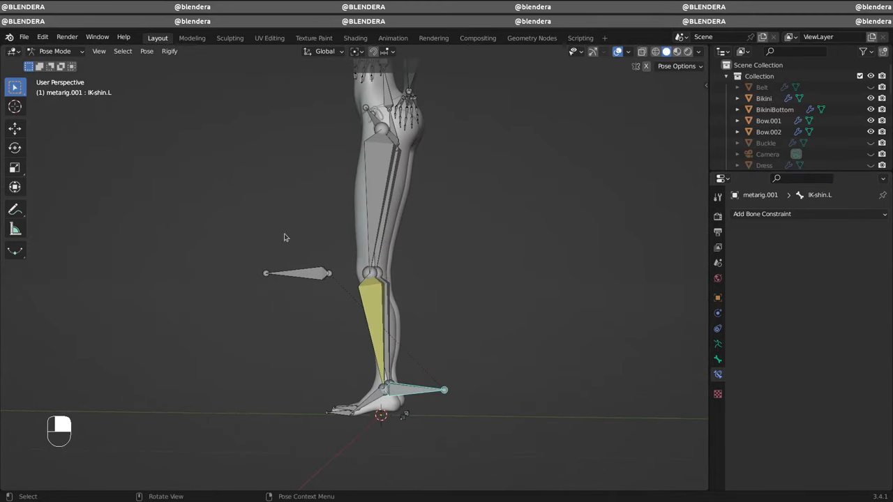
key(g)
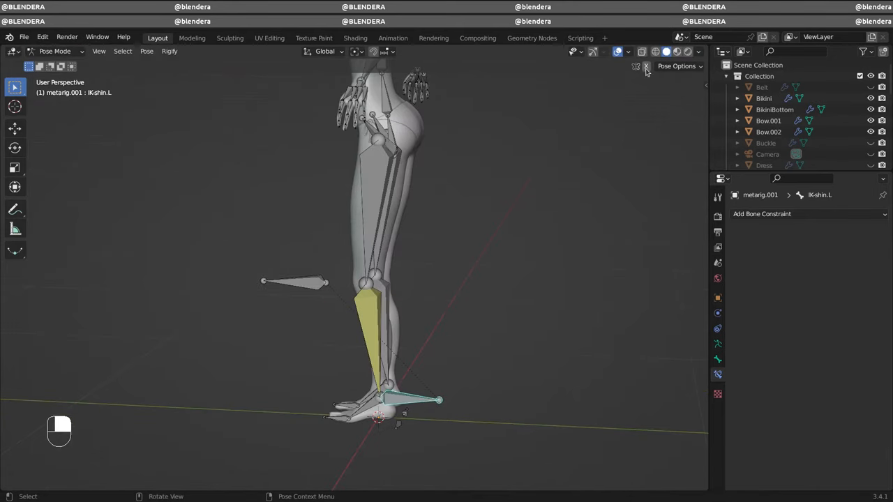
Step: Symmetrize the armature to create IK-shin.R and POLE-thigh.R copies
click(172, 51)
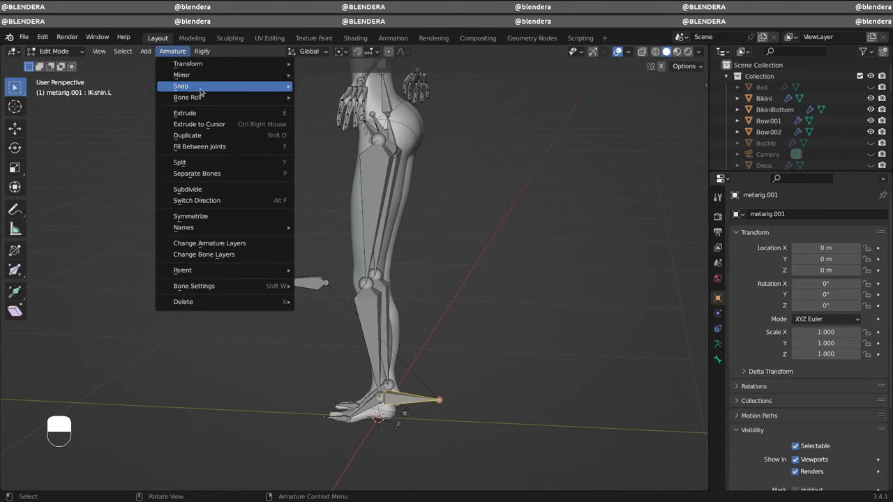
click(190, 216)
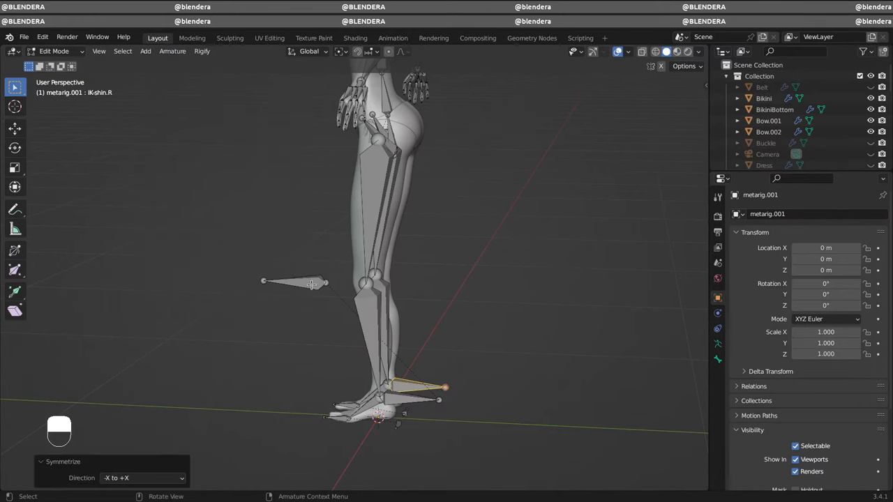
click(172, 51)
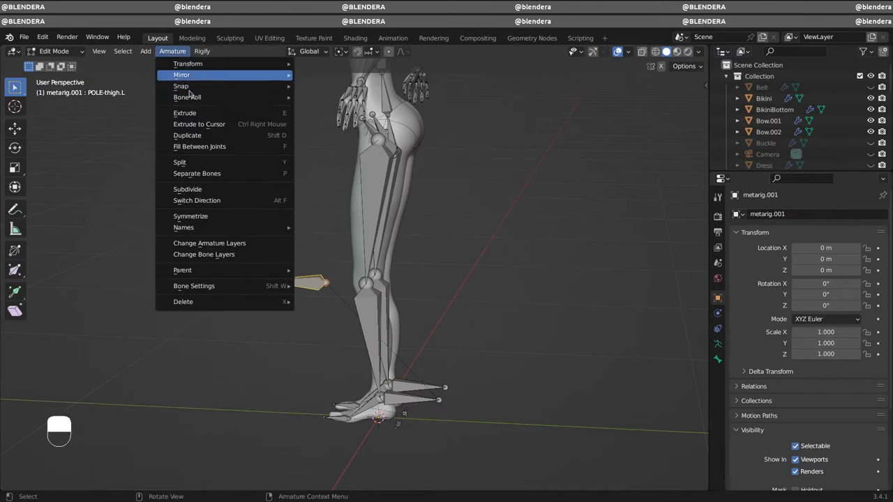
click(191, 215)
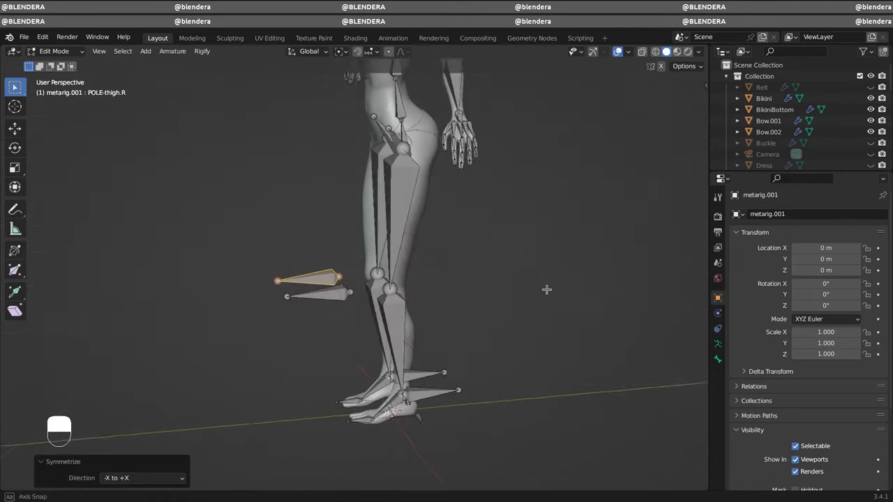
drag(547, 290, 443, 326)
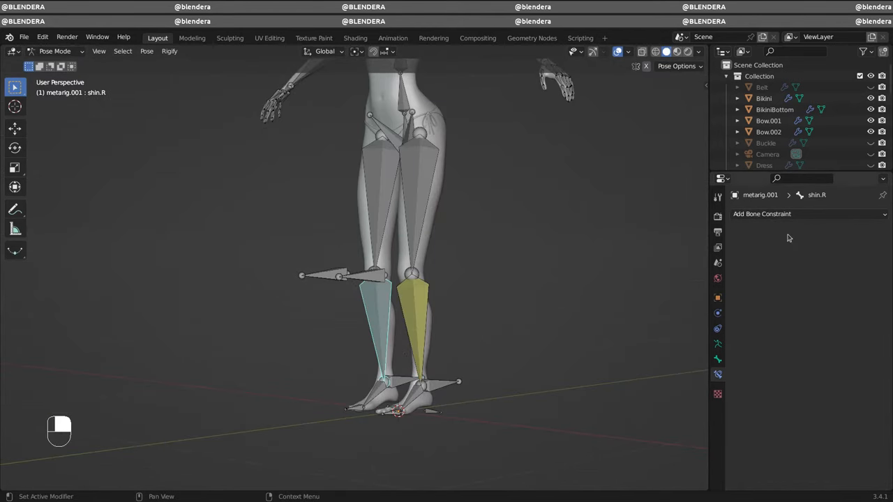
Step: Add an IK constraint to shin.R: target IK-shin.R, pole POLE-thigh.R, angle -90°, chain length 2
click(762, 213)
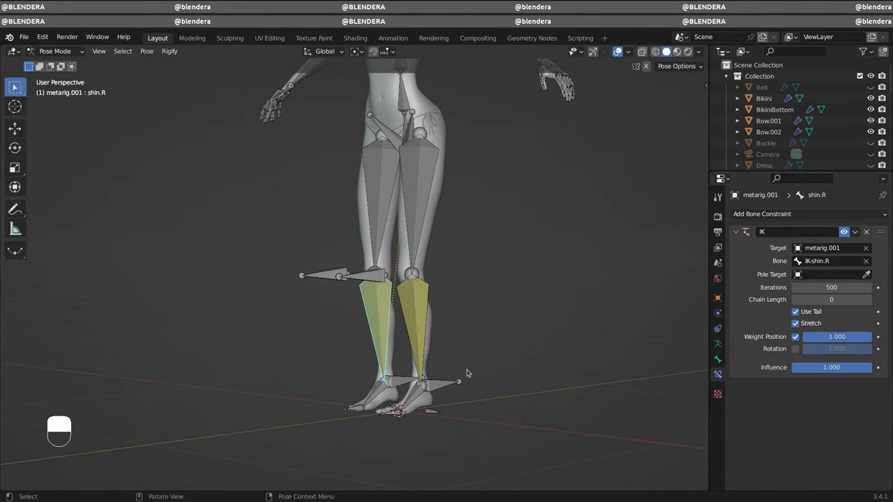
click(830, 274)
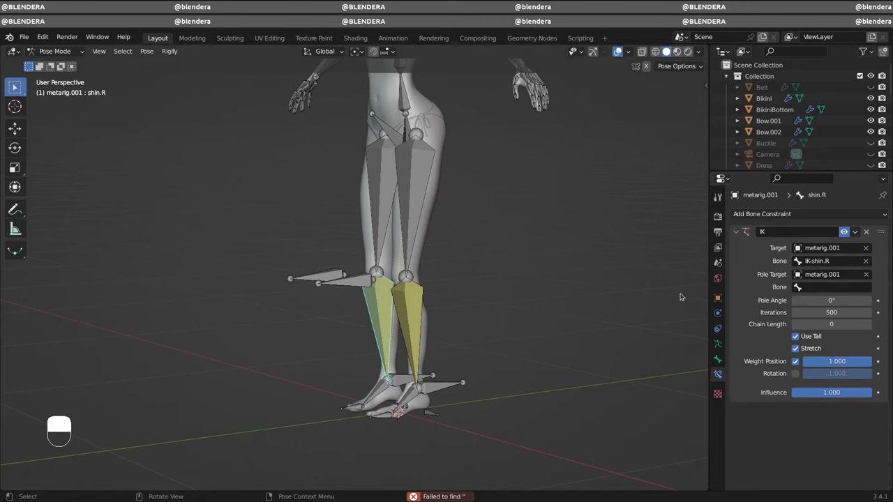
click(827, 286)
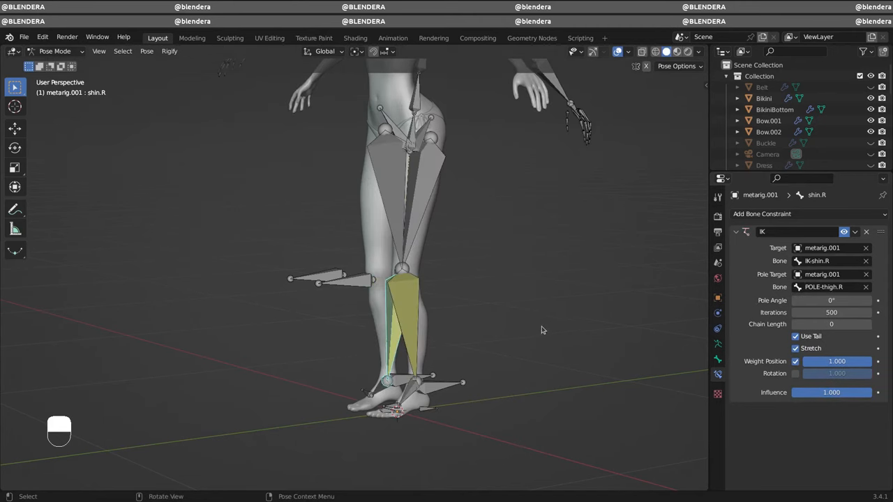
double_click(830, 300)
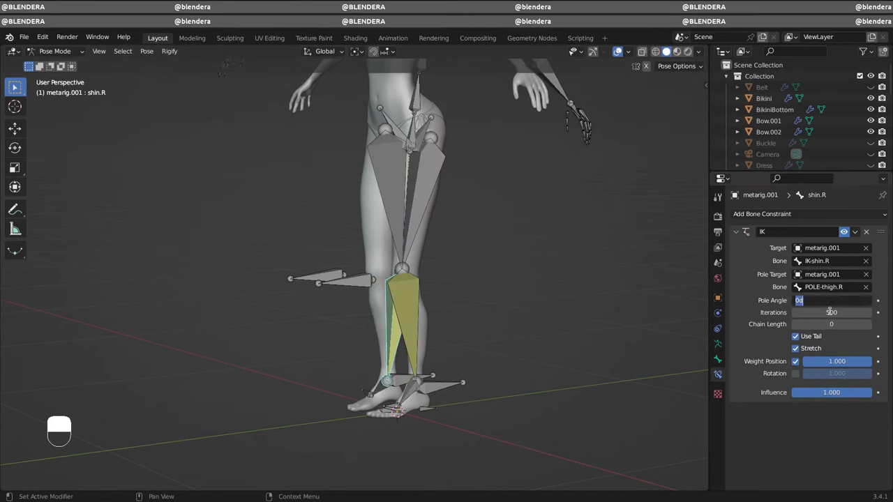
text(-90°)
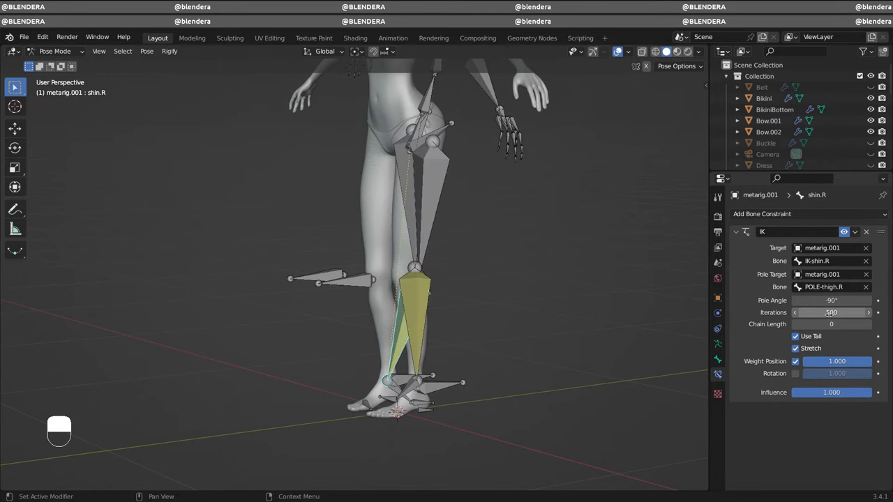
double_click(830, 300)
text(90)
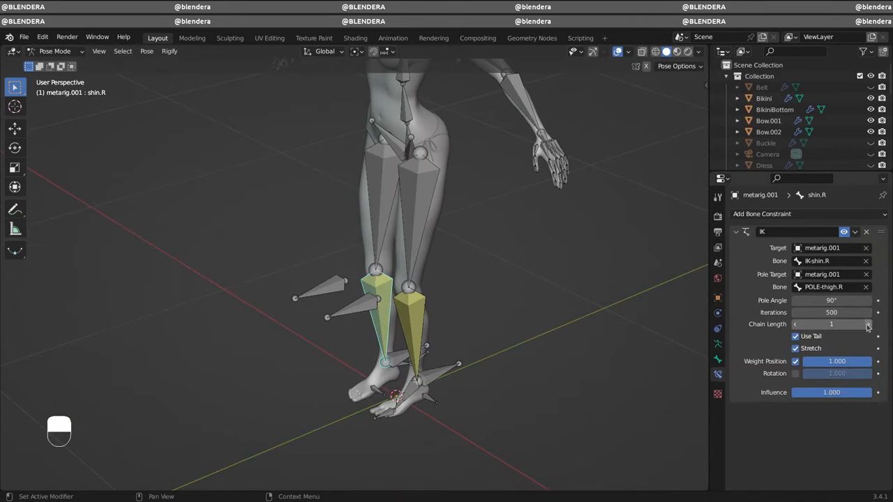
click(868, 324)
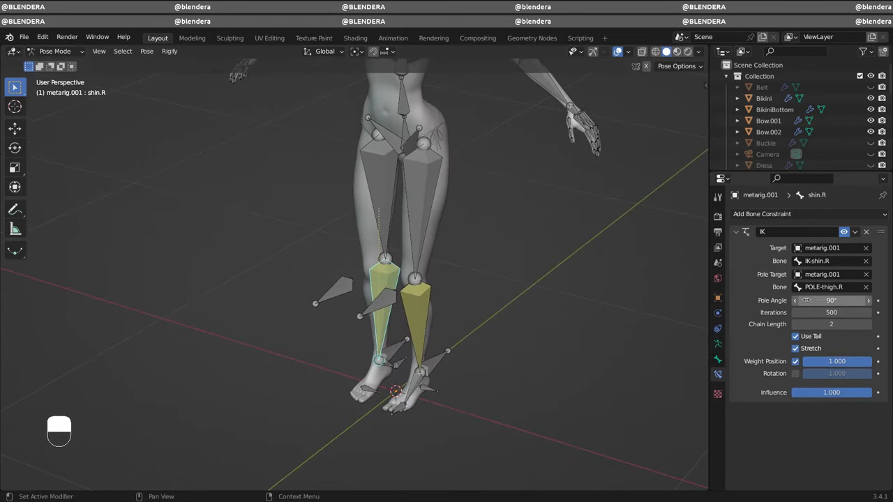
text(-90)
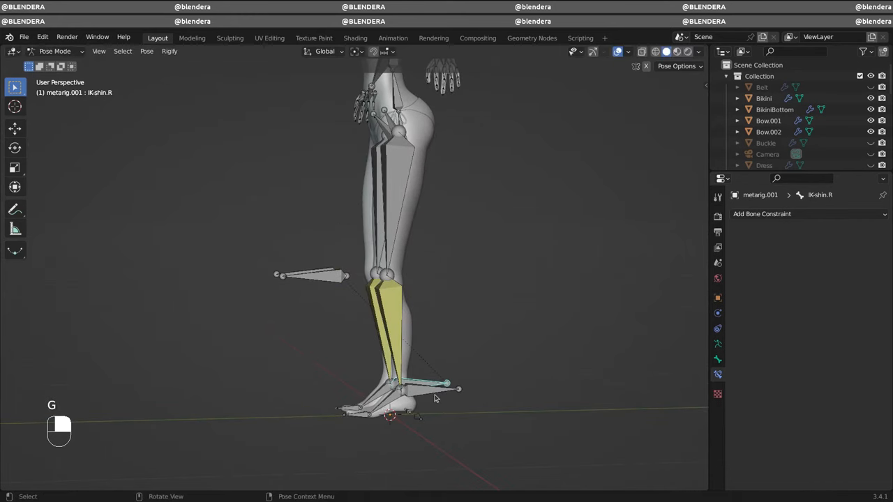
Step: Move the IK-shin.R control to check that the right leg bends correctly
drag(446, 383, 488, 333)
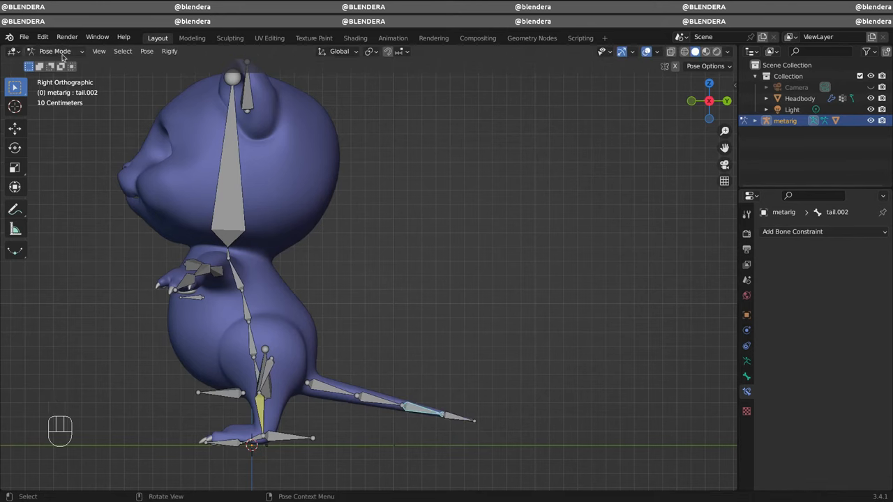
Step: Extrude an IK-tail bone from the tail tip, then select tail.003 in Pose Mode
click(56, 51)
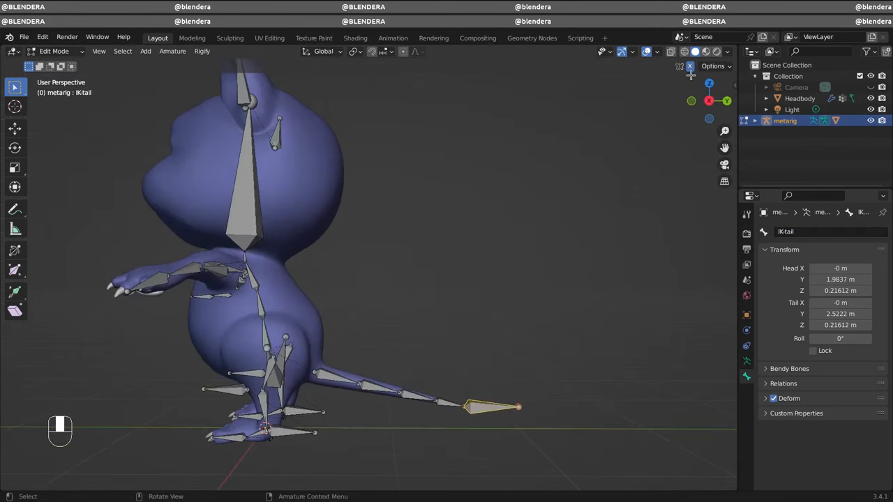
key(KP_3)
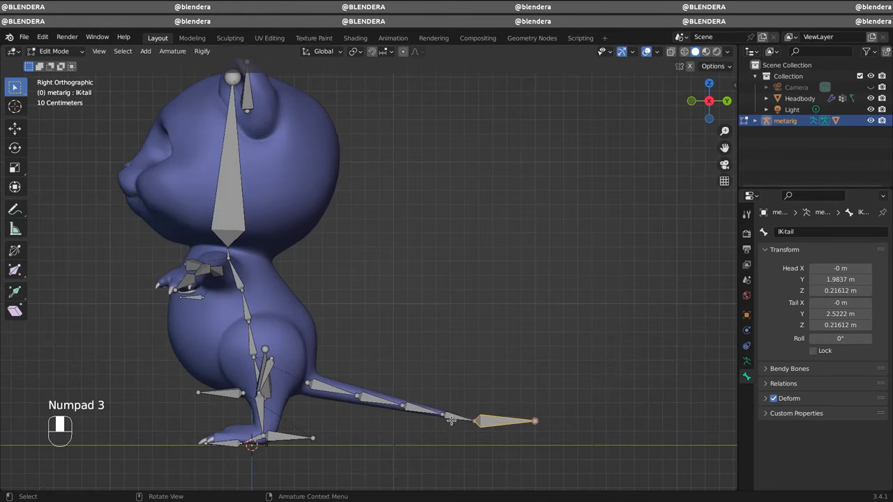
click(54, 51)
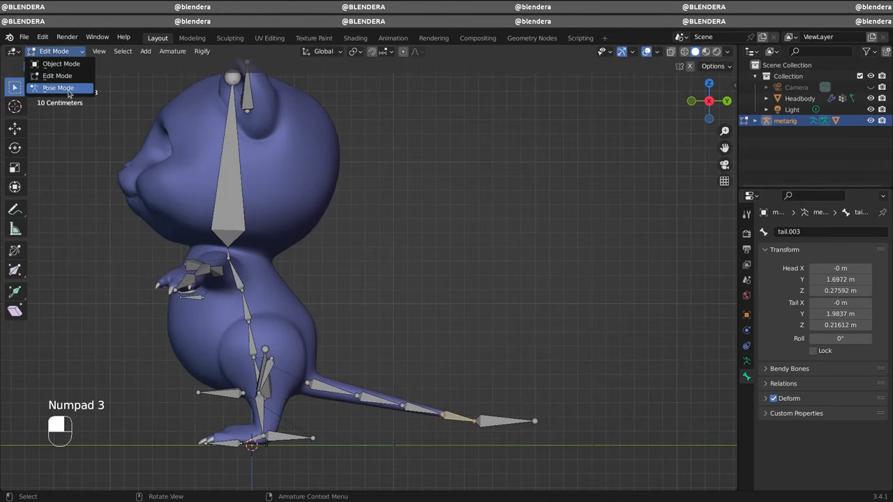
click(58, 87)
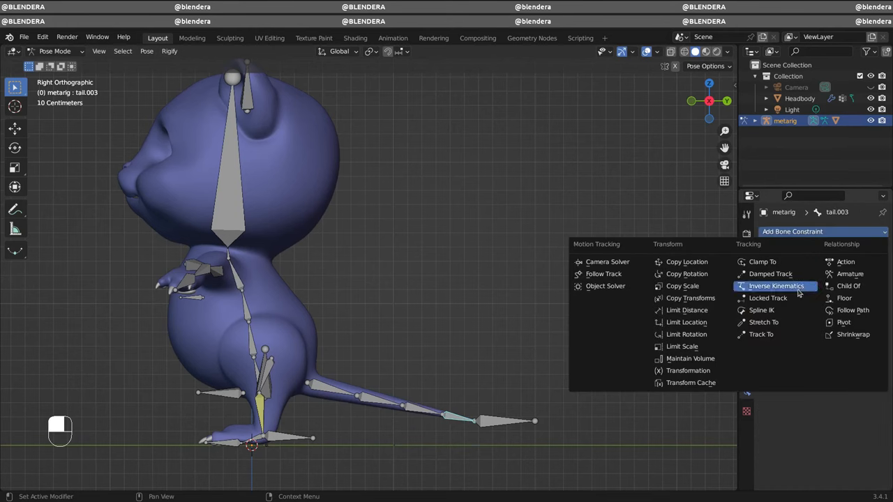
Step: Add an IK constraint to tail.003 targeting metarig bone IK-tail, chain length 3
click(776, 286)
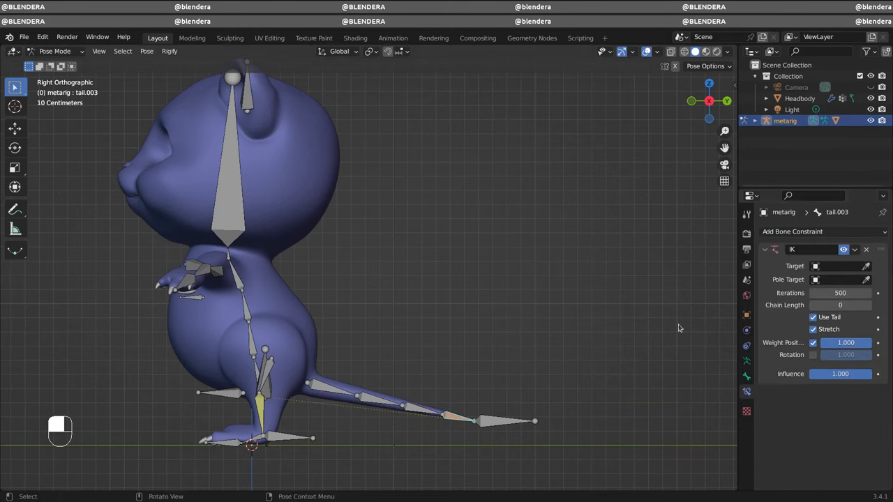
click(837, 265)
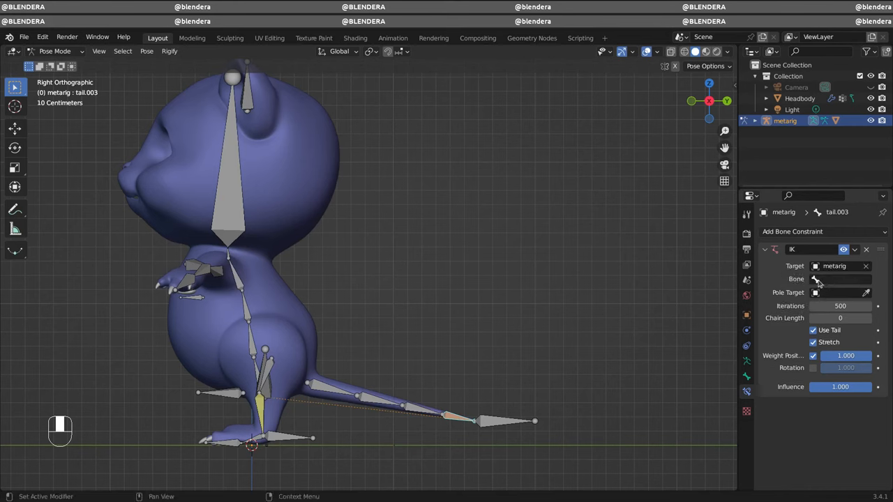
click(840, 278)
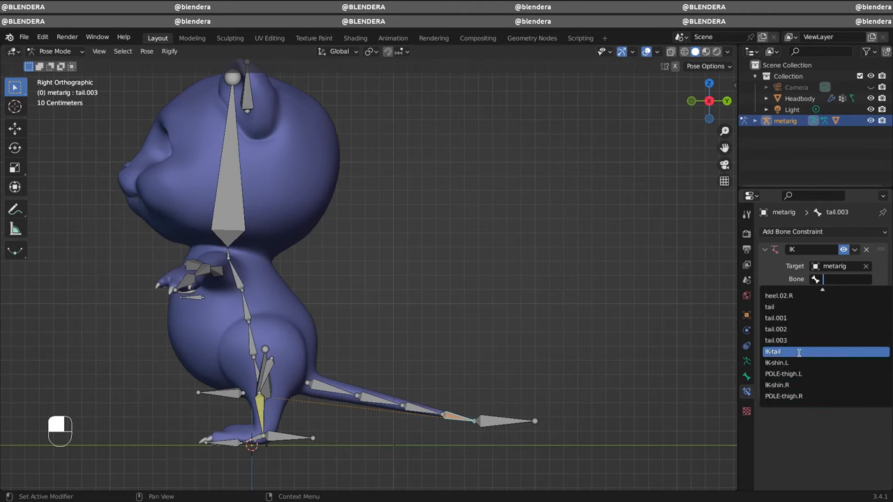
click(773, 352)
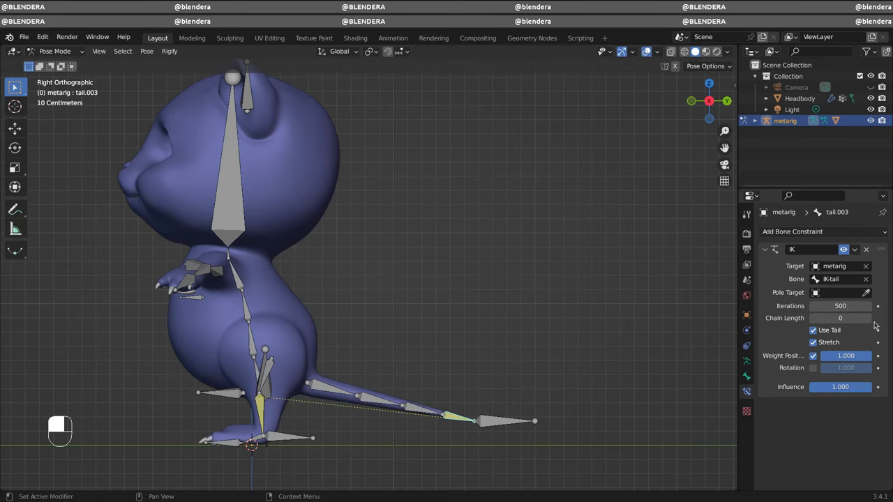
click(840, 318)
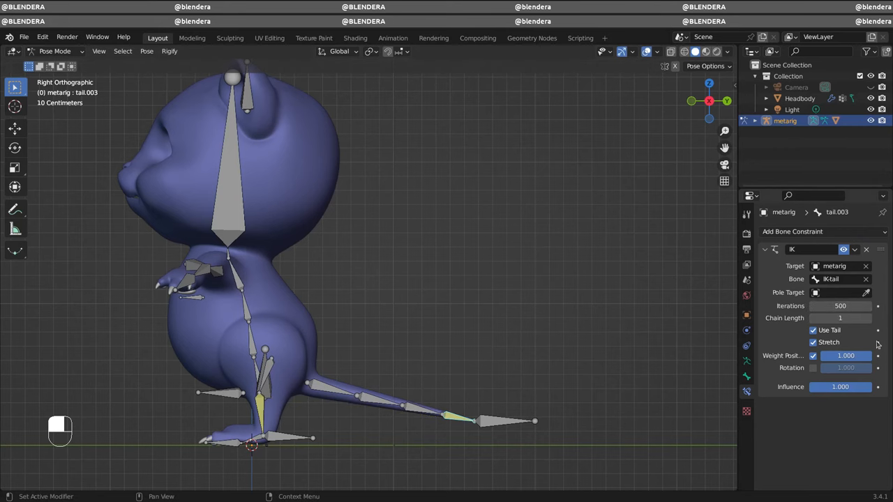
click(840, 318)
text(3)
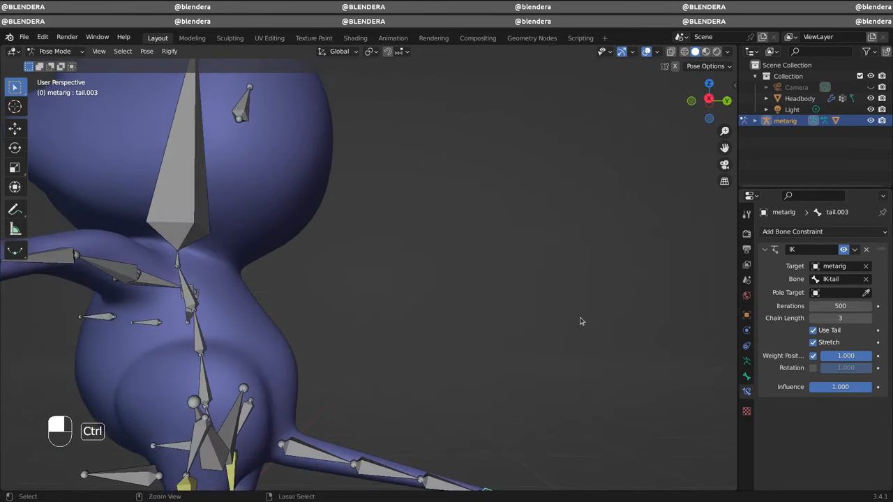
key(Tab)
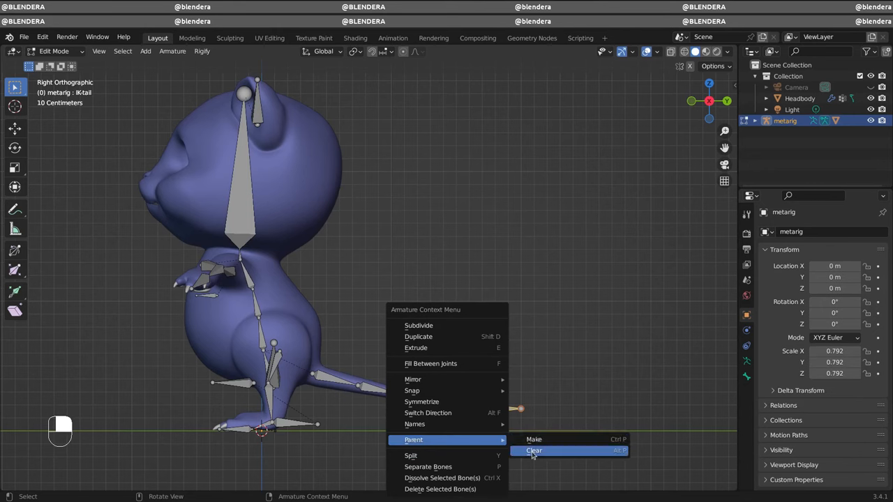
Step: Clear the IK-tail bone's parent with Disconnect Bone so it moves independently of the tail
click(533, 451)
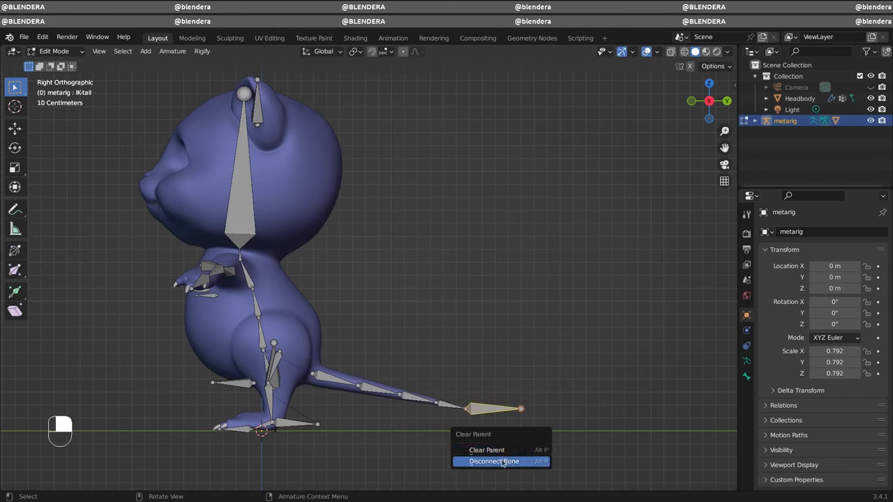
click(494, 461)
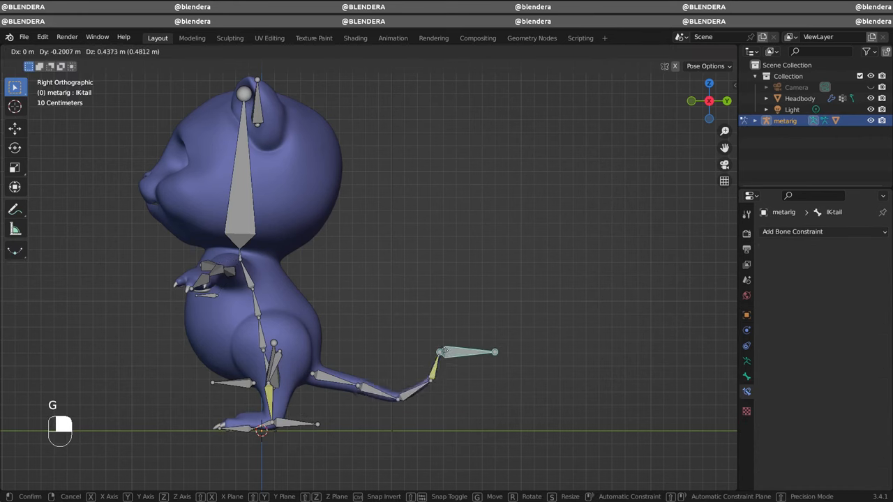
Step: Drag IK-tail upward to curl the tail and set the tail.003 IK chain length to 4
drag(467, 352, 481, 404)
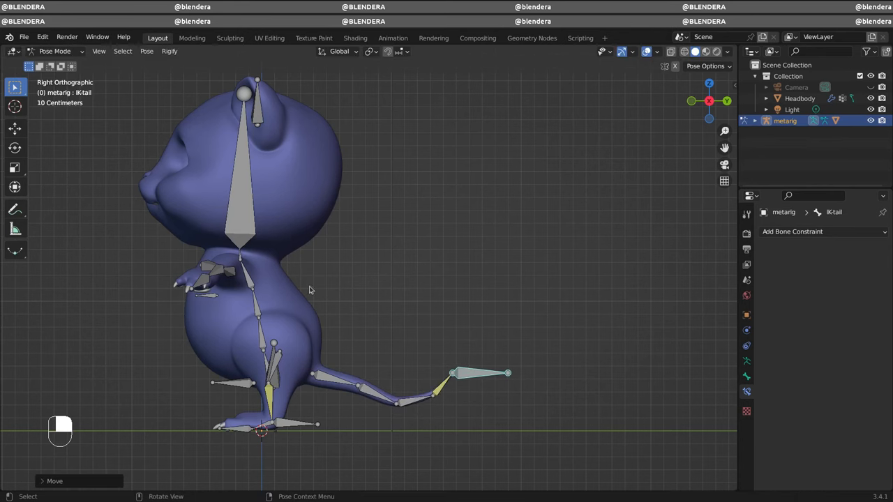
mouse_move(447, 393)
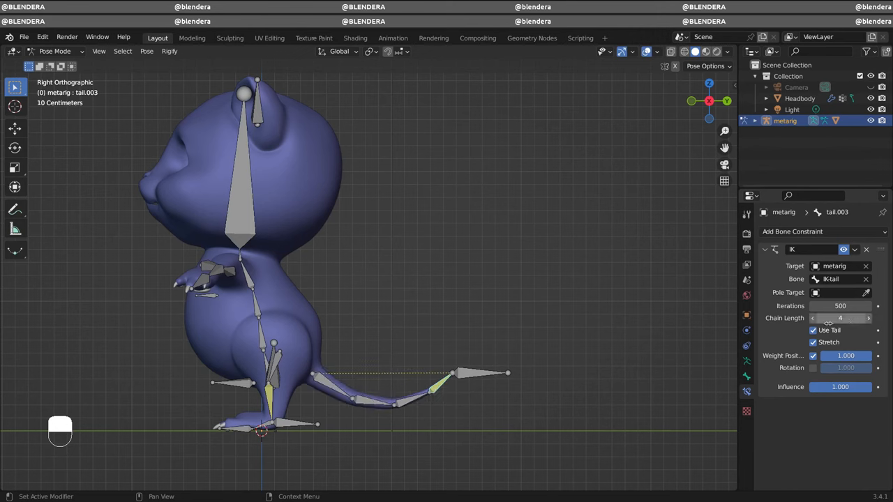
click(816, 318)
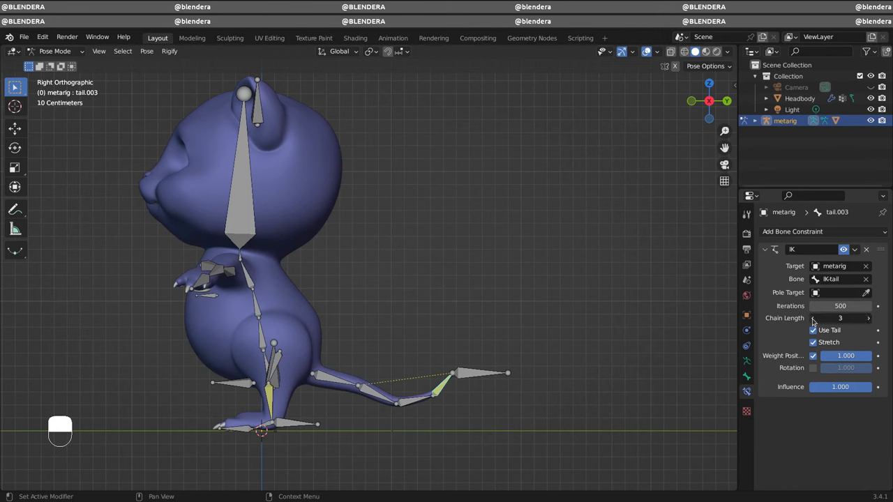
click(840, 318)
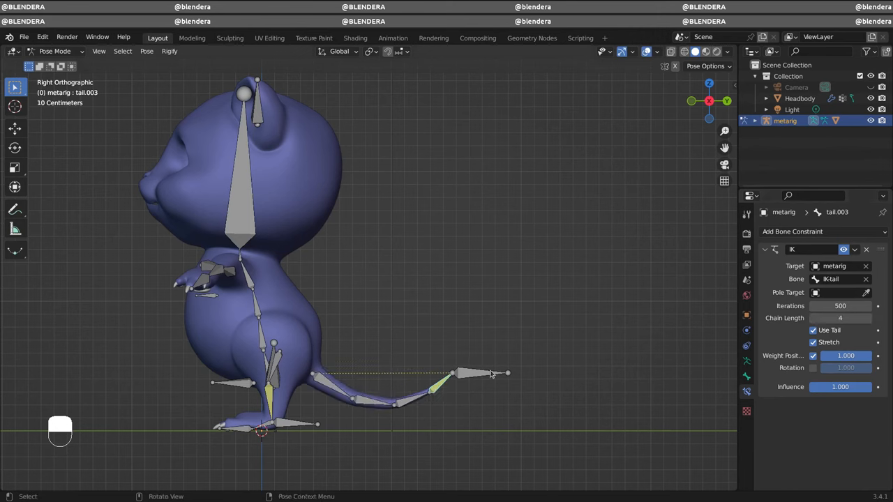
mouse_move(462, 376)
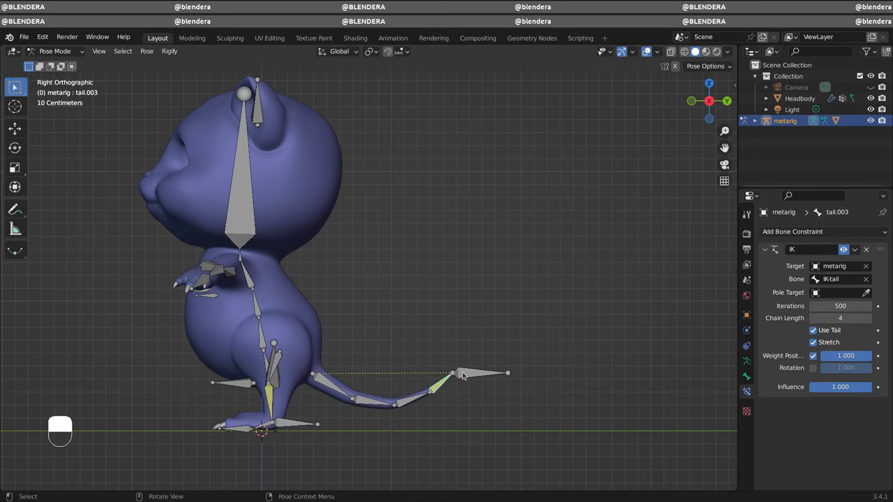